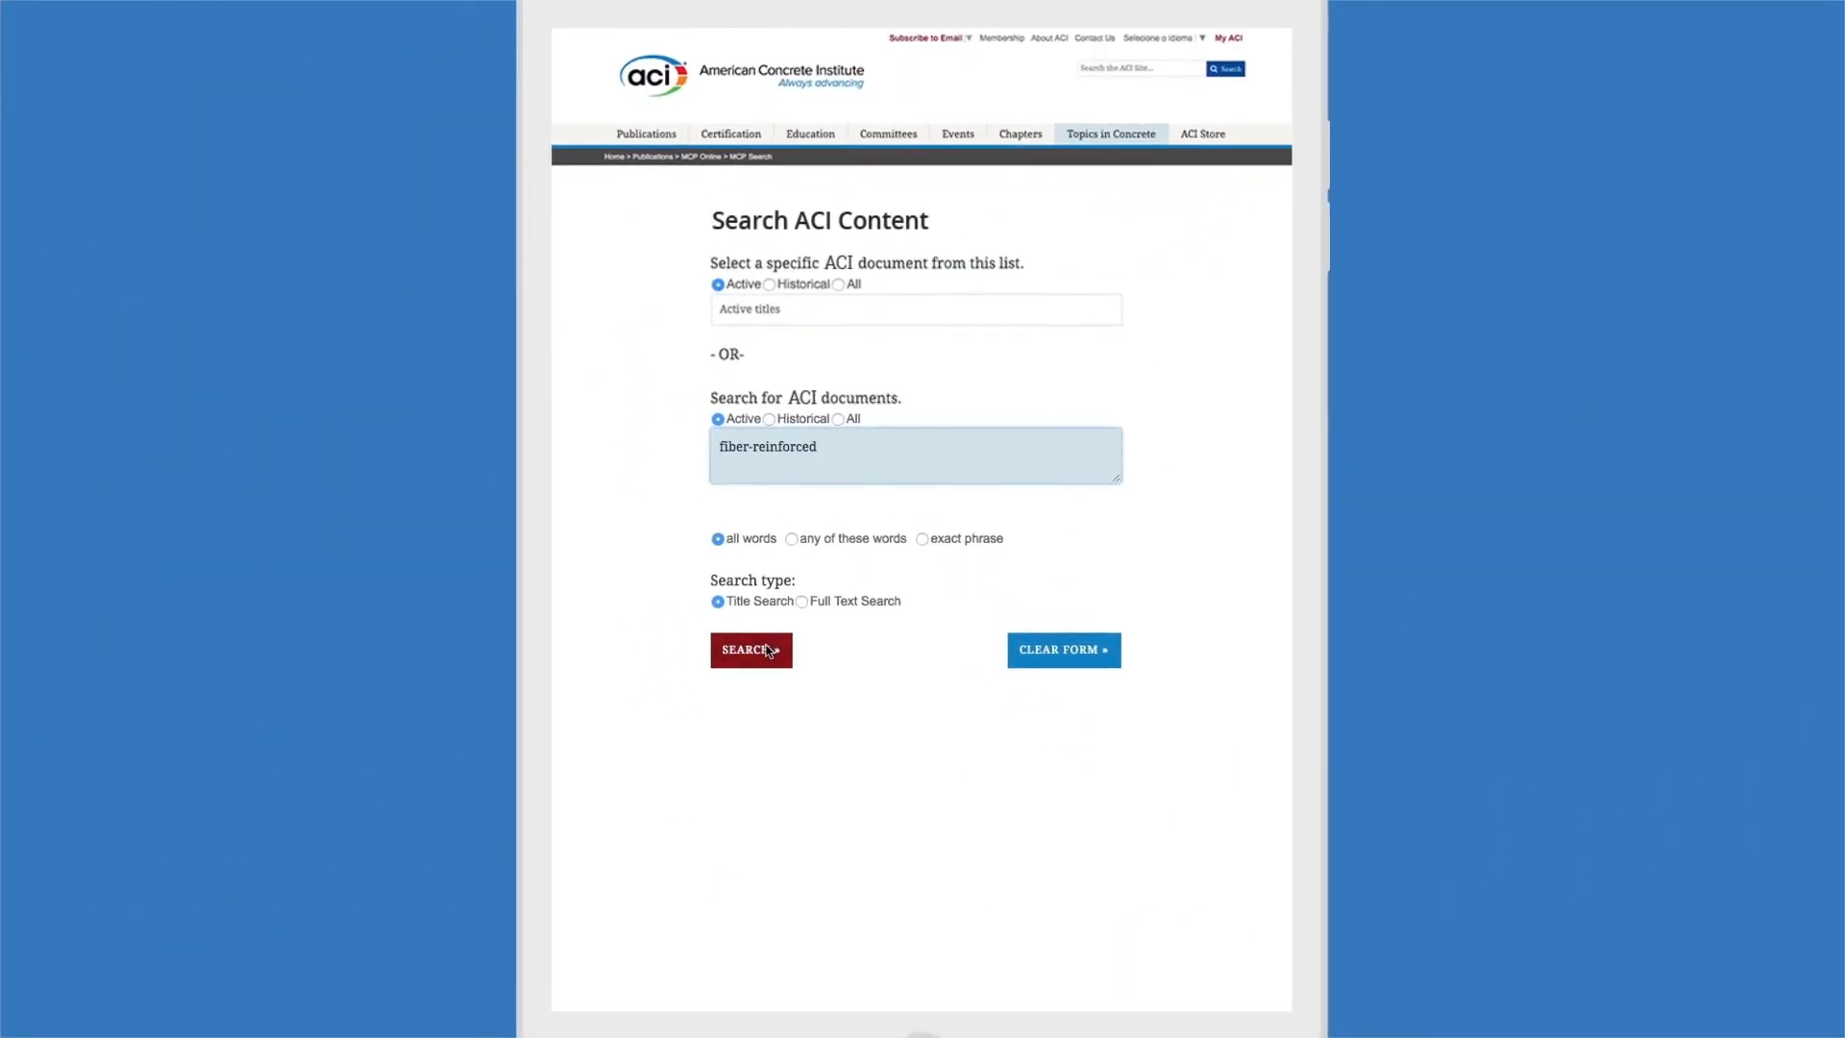
Run the fiber-reinforced title search and choose the ACI 440.1R-15 guide from the 22 results.
{"action": "left_click", "coordinate": [752, 650]}
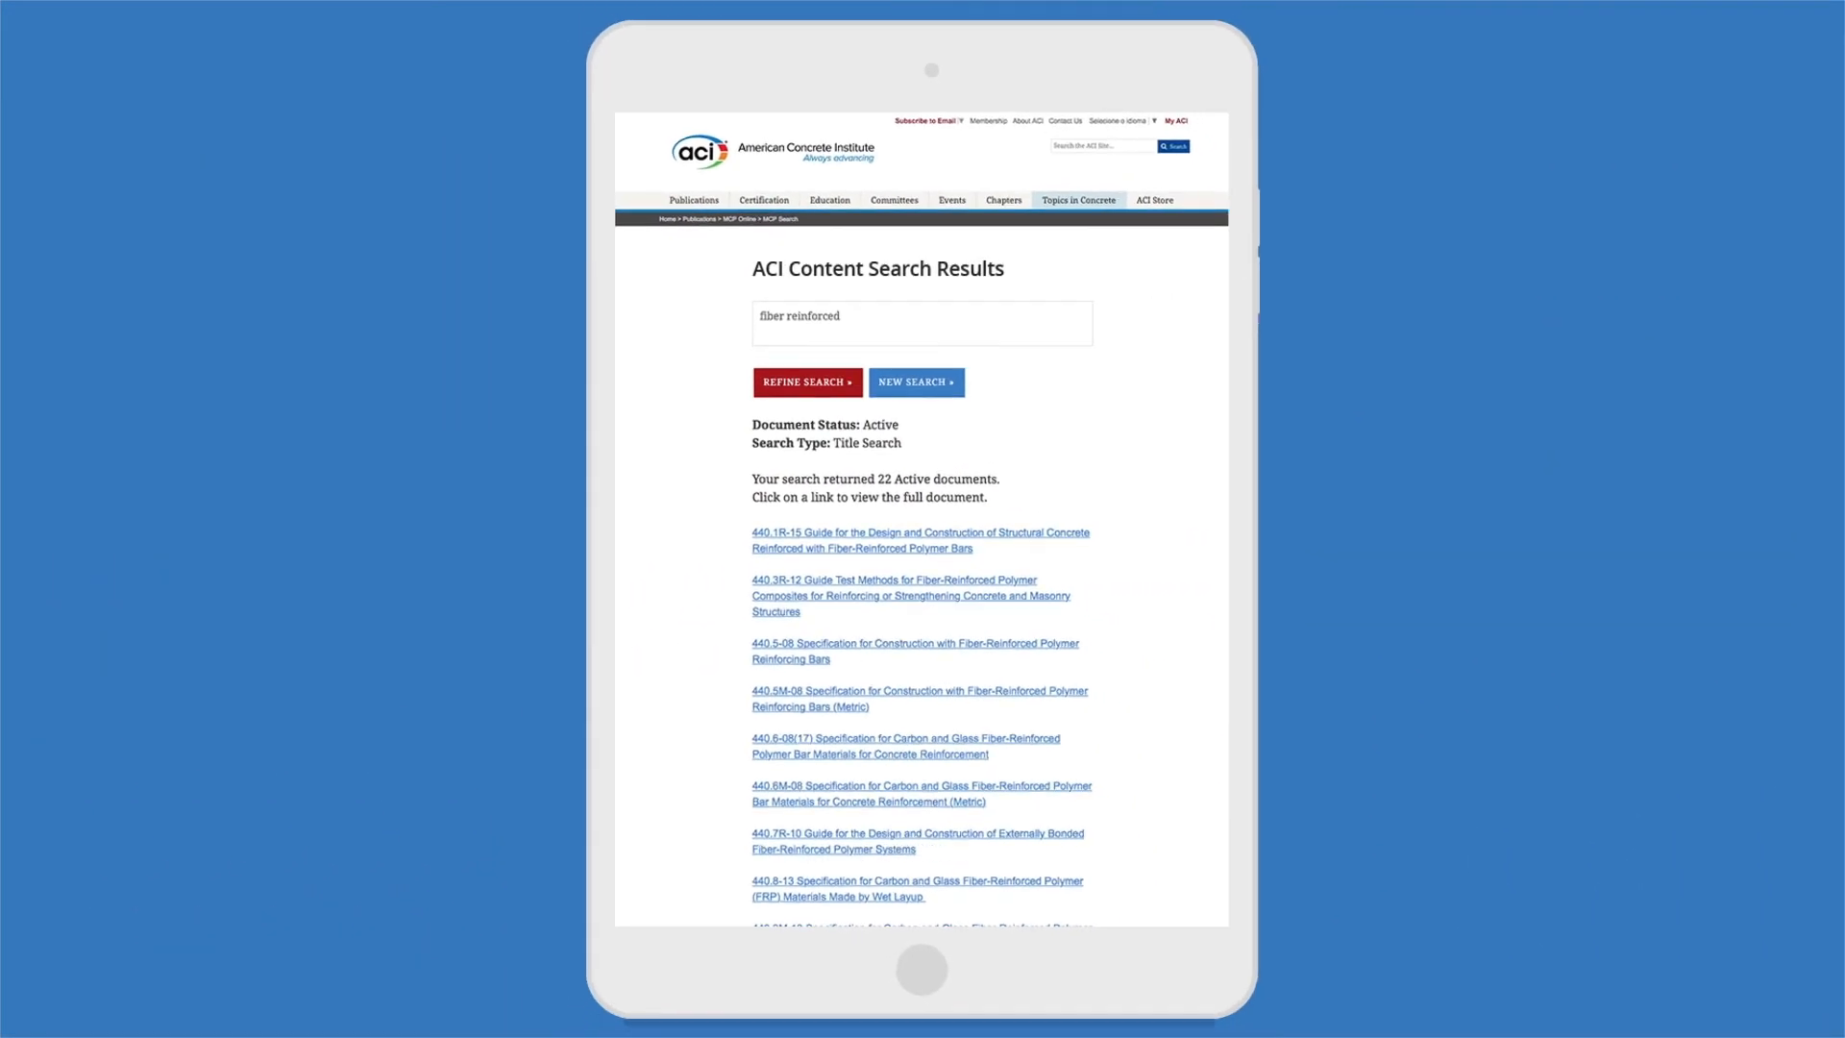
{"action": "scroll", "scroll_direction": "down", "scroll_amount": 3}
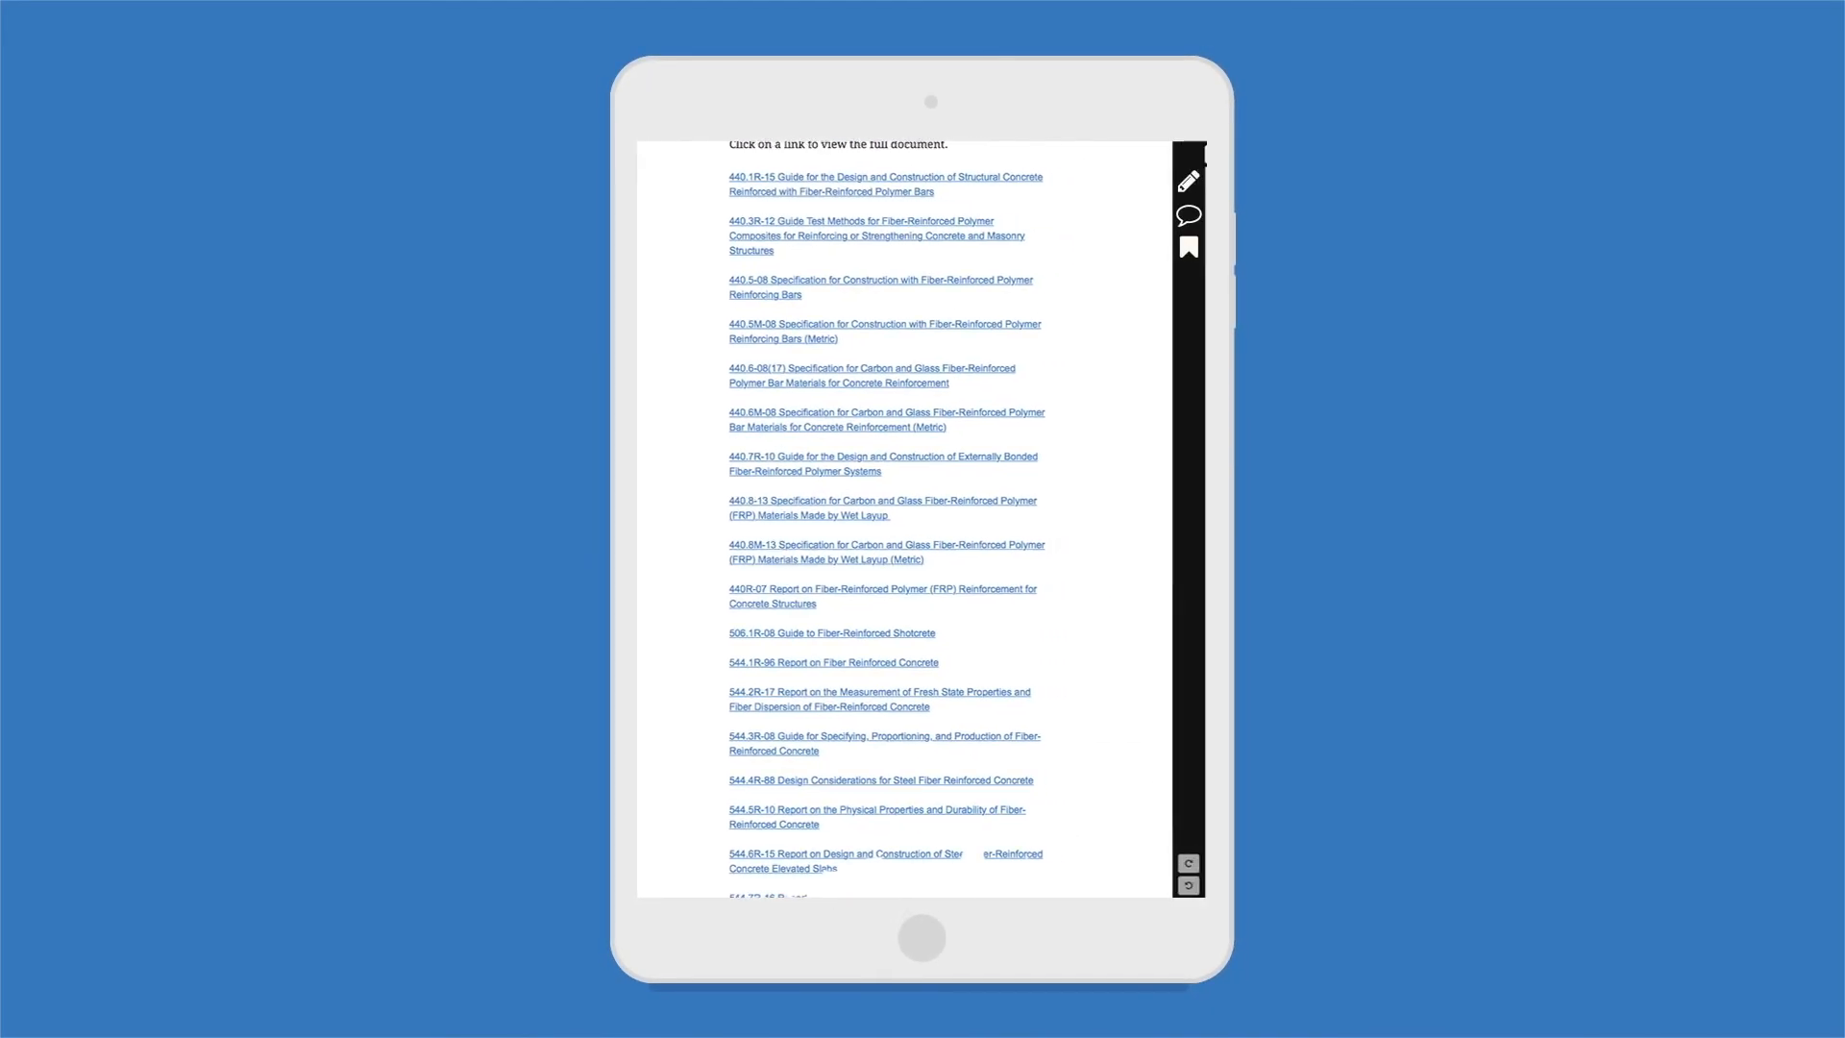
{"action": "left_click", "coordinate": [884, 184]}
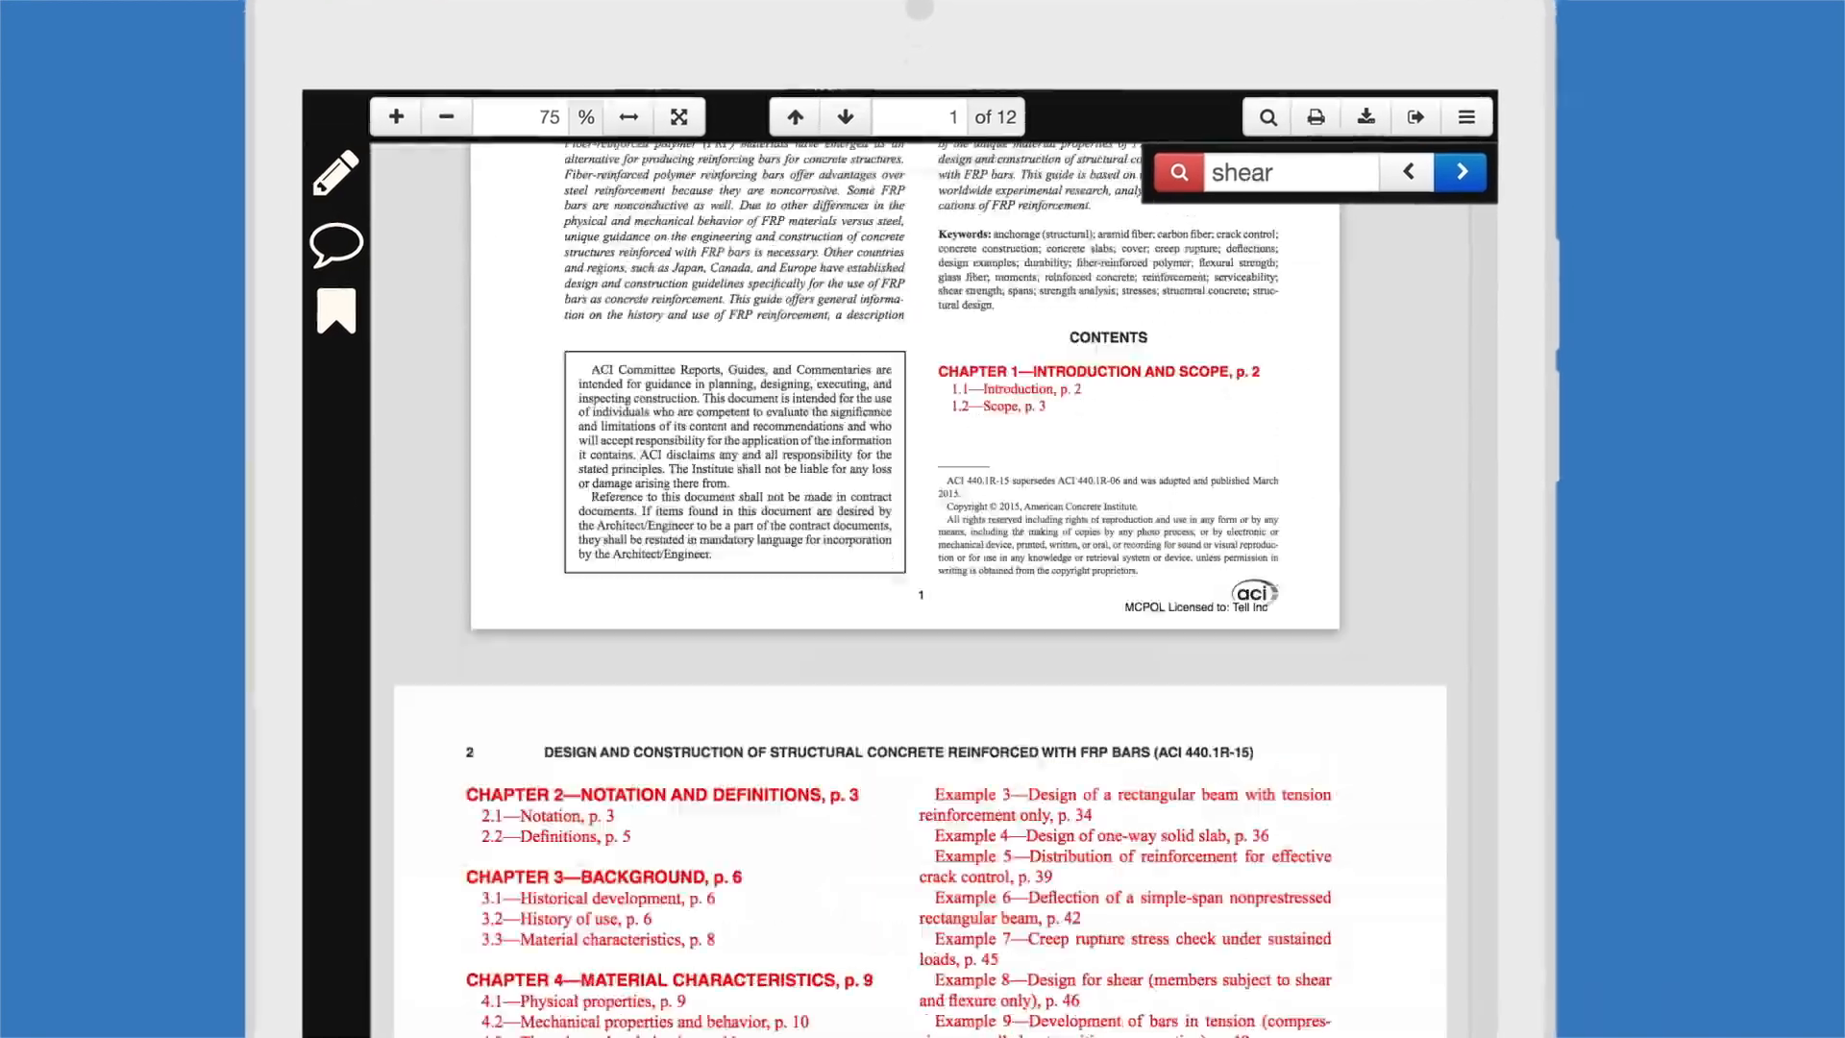
Find and highlight the word 'shear' in the 440.1R-15 guide's text.
{"action": "left_click", "coordinate": [1461, 171]}
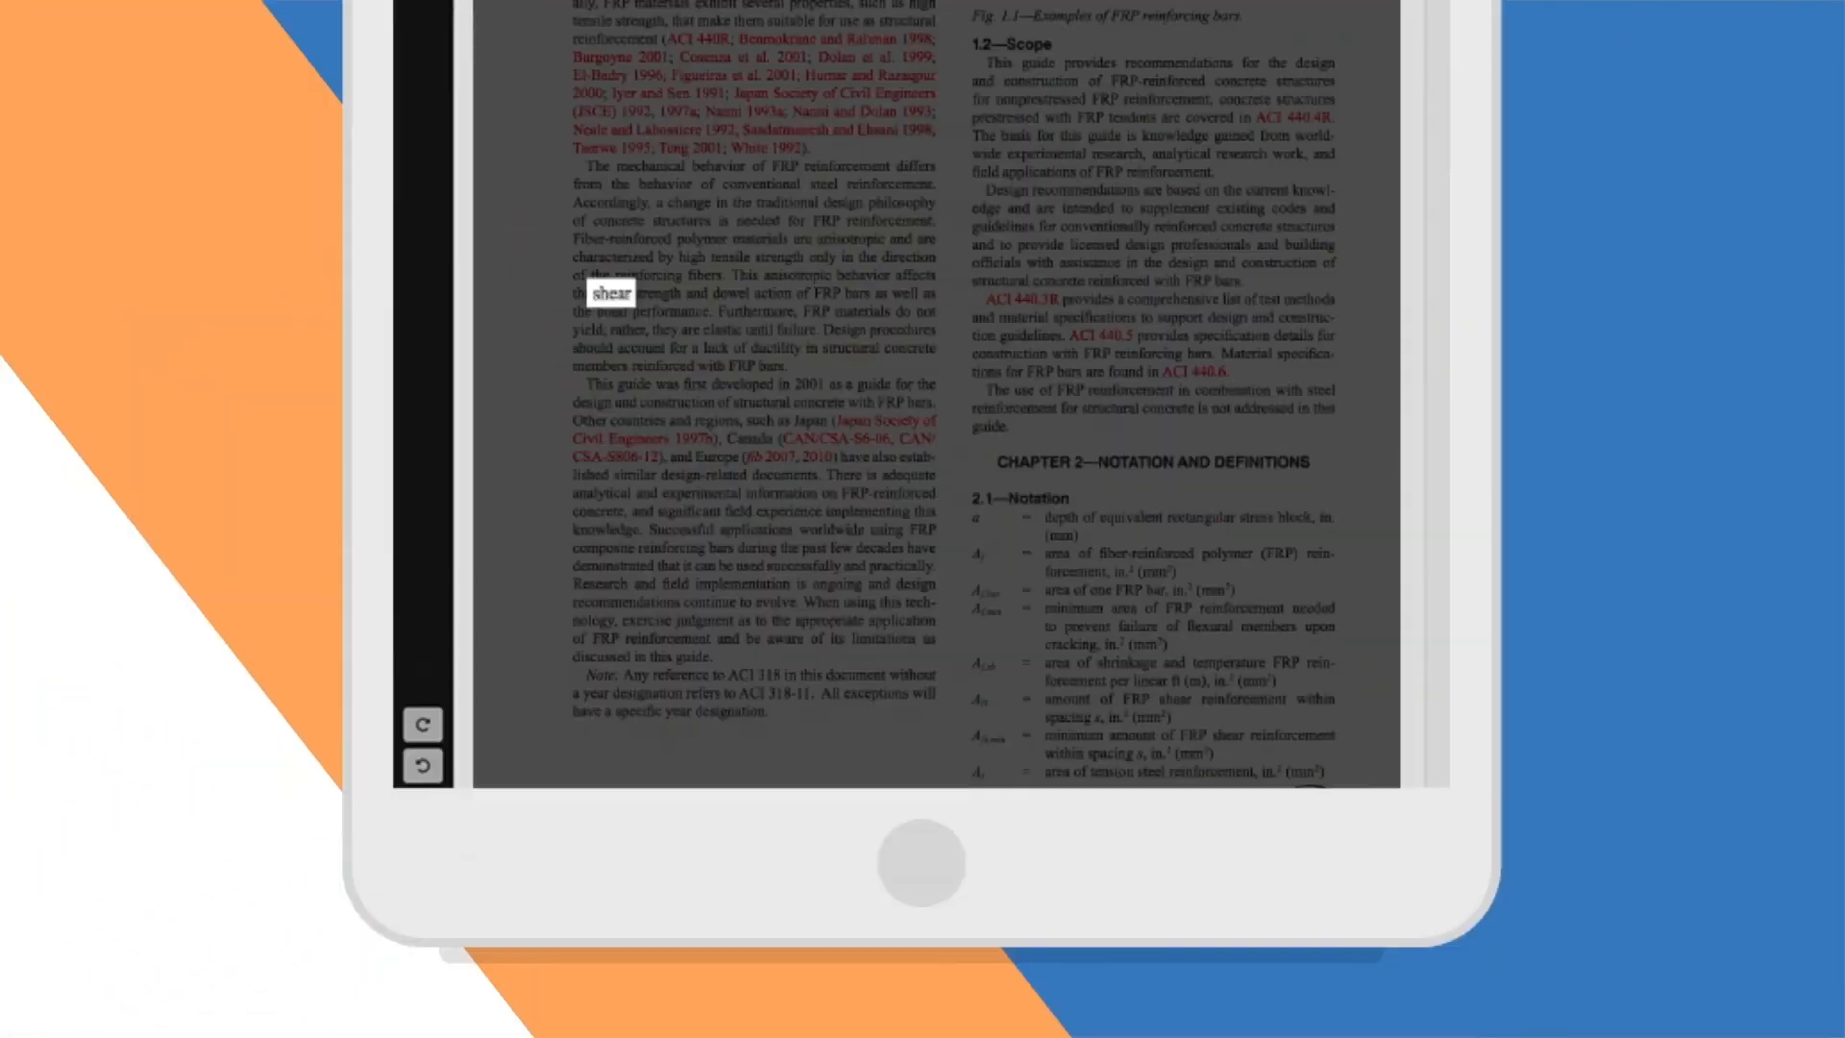